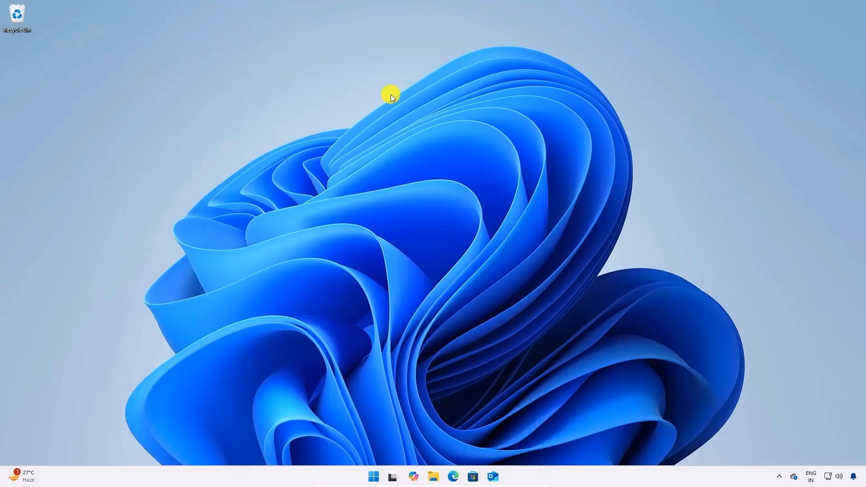
mouse_move(497, 229)
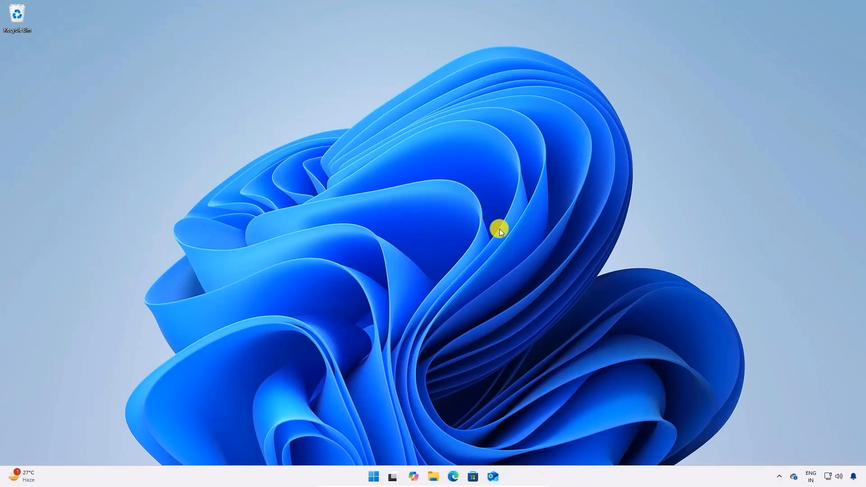
mouse_move(373, 476)
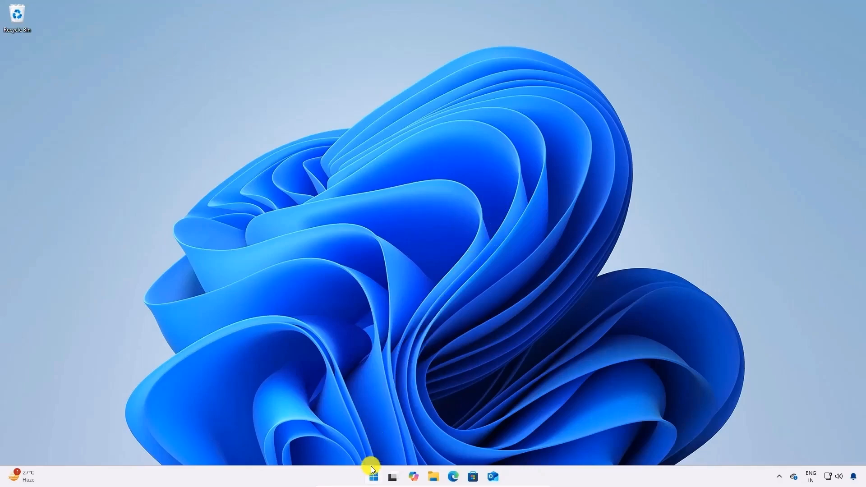
Search the Start menu for "device Manager" and launch it.
left_click(374, 476)
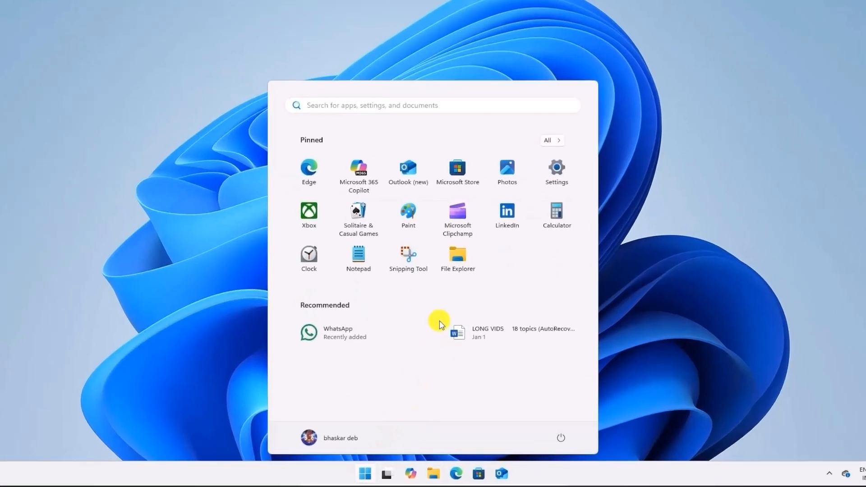
type("device Manager")
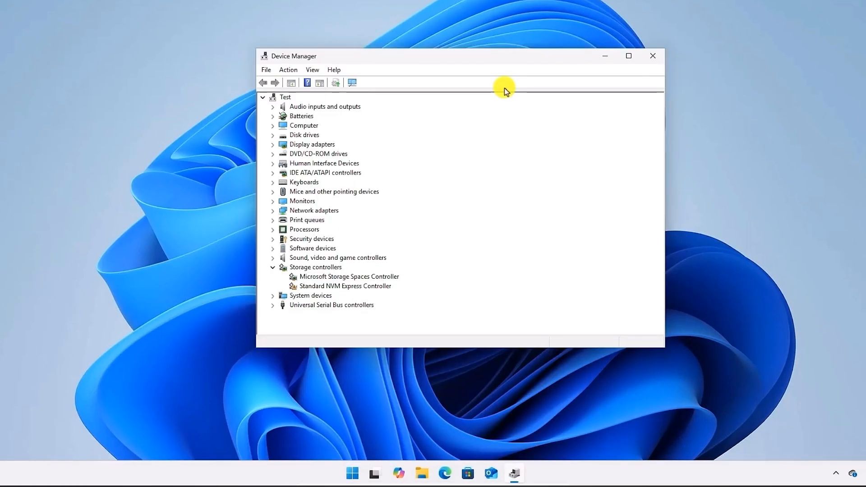
mouse_move(487, 113)
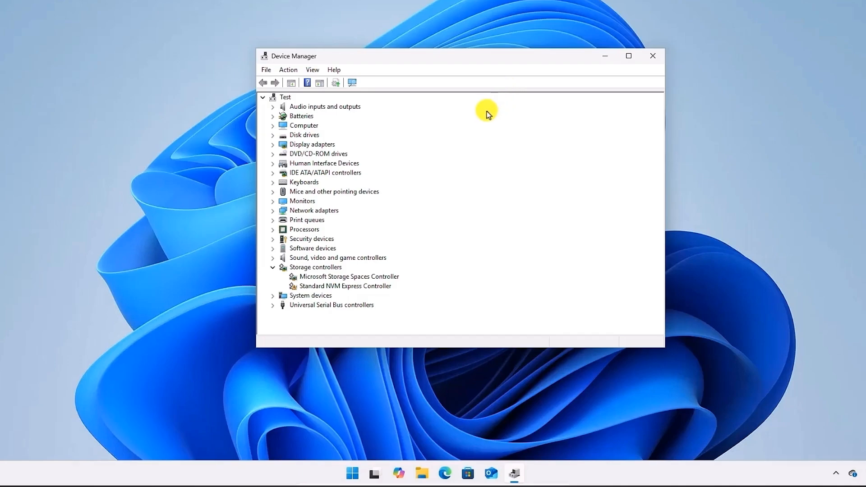
mouse_move(323, 110)
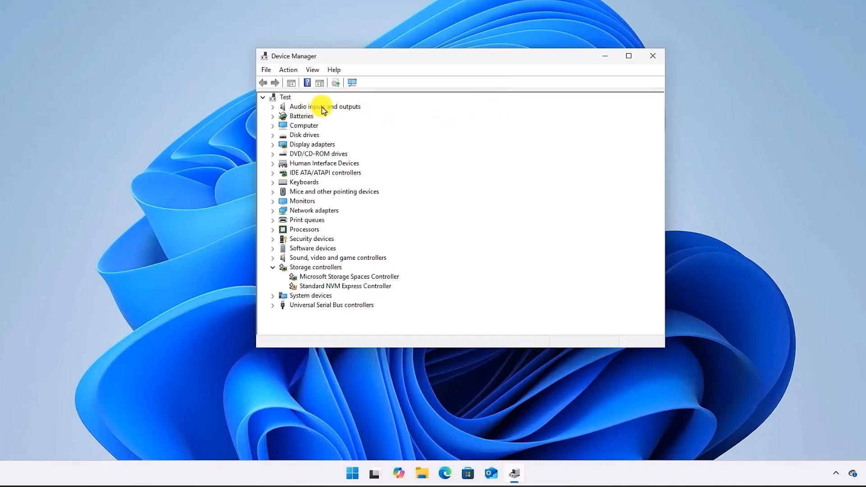
Expand Audio inputs and outputs and select Speakers (High Definition Audio Device).
left_click(273, 106)
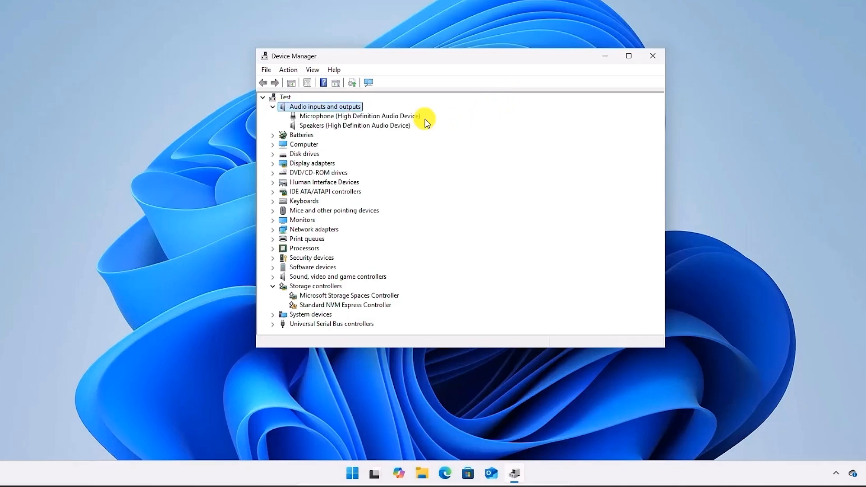
mouse_move(418, 138)
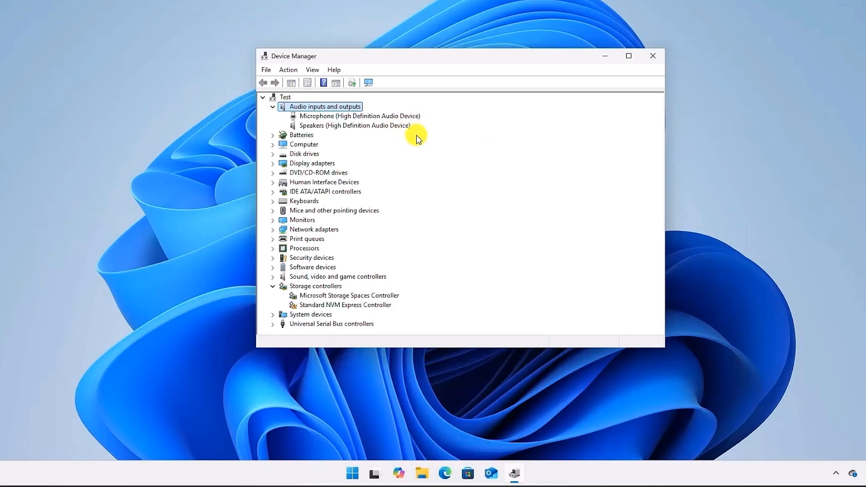
left_click(354, 125)
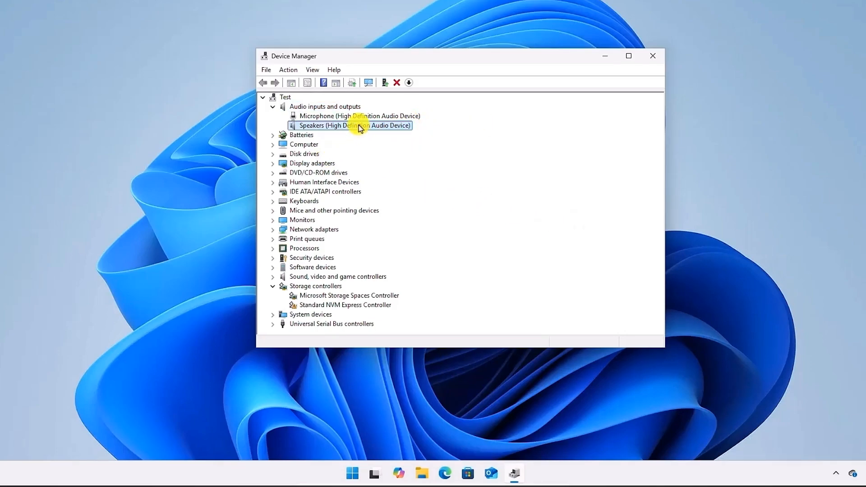
Disable the Speakers (High Definition Audio Device) and confirm the warning.
right_click(353, 126)
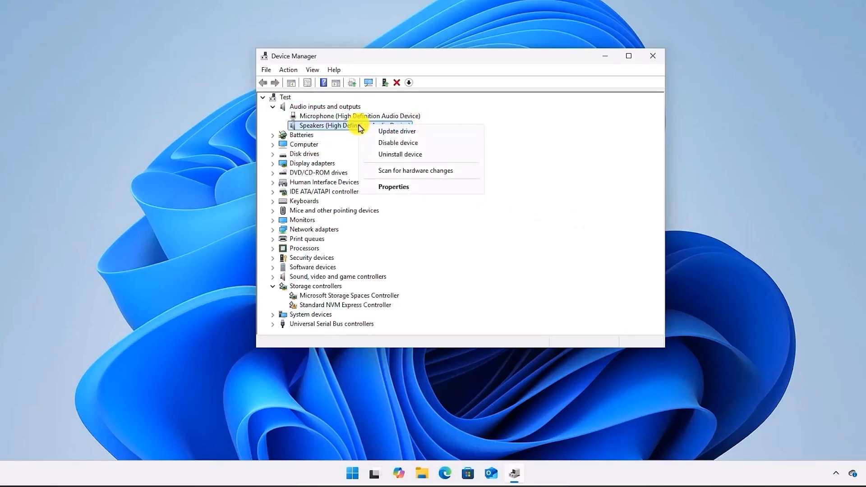
mouse_move(422, 145)
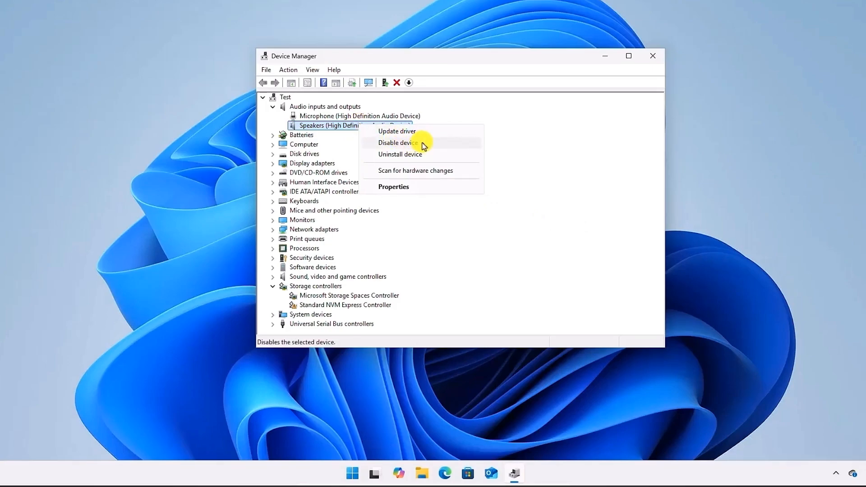
left_click(398, 142)
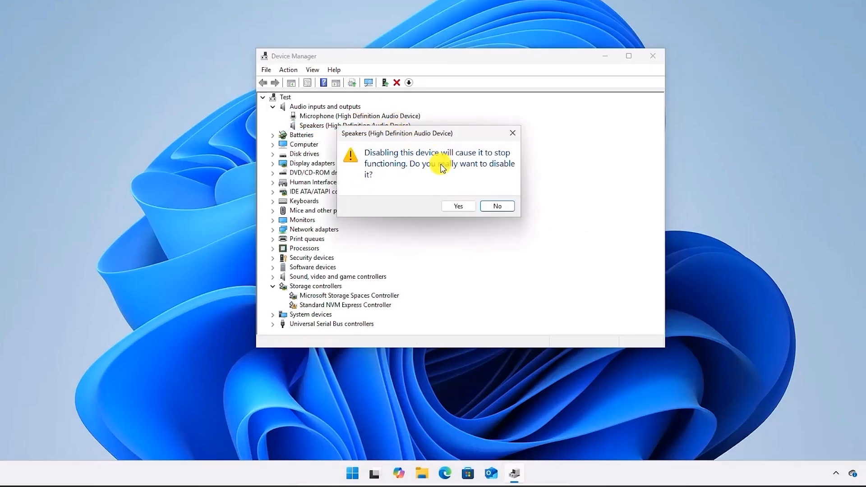
left_click(457, 206)
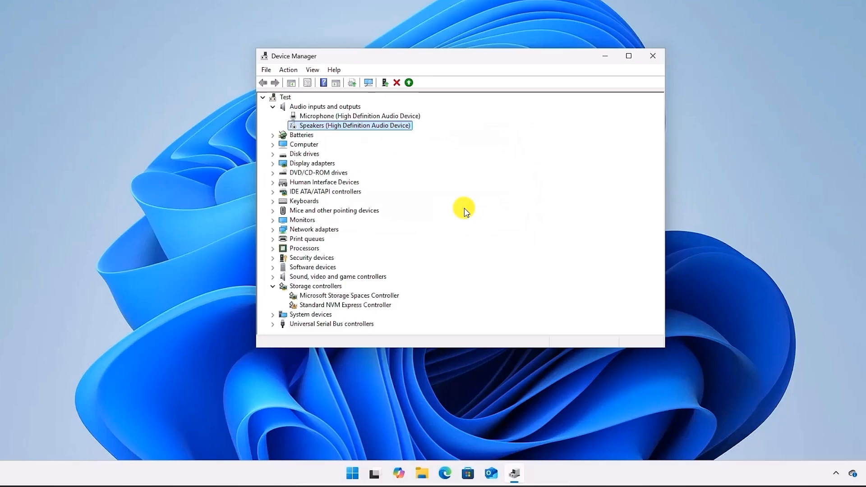
Re-enable the disabled Speakers (High Definition Audio Device) from its context menu.
right_click(347, 125)
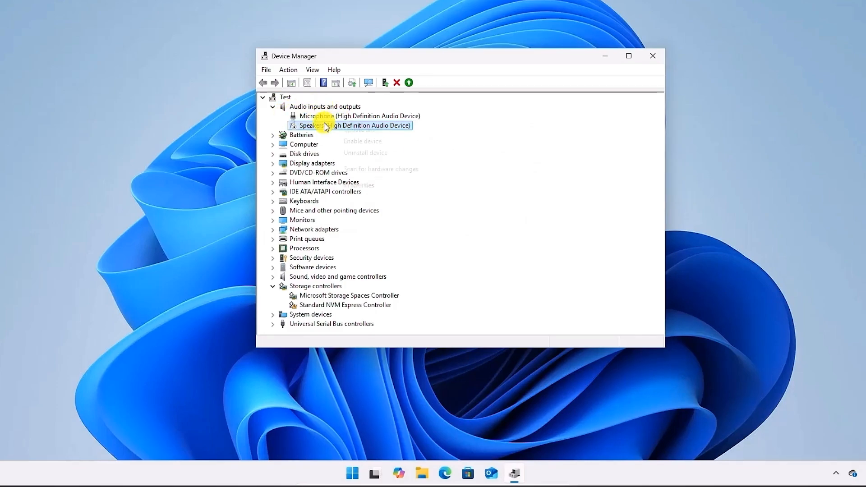
right_click(313, 125)
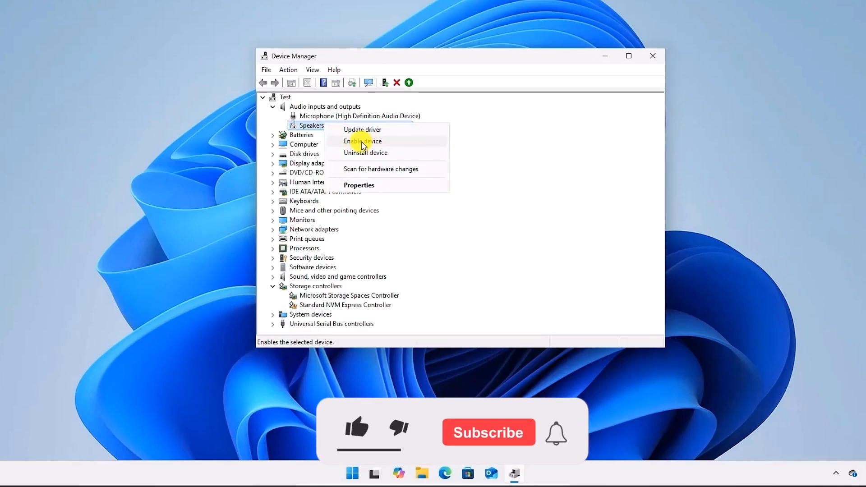
left_click(362, 141)
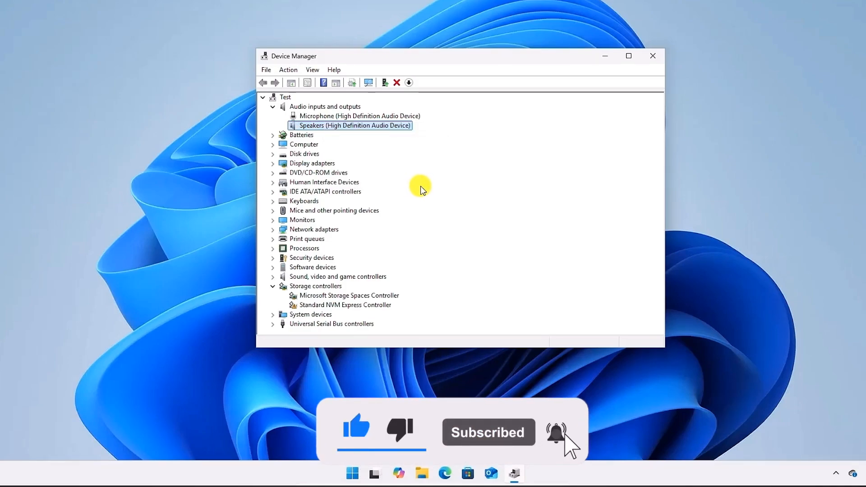
right_click(351, 126)
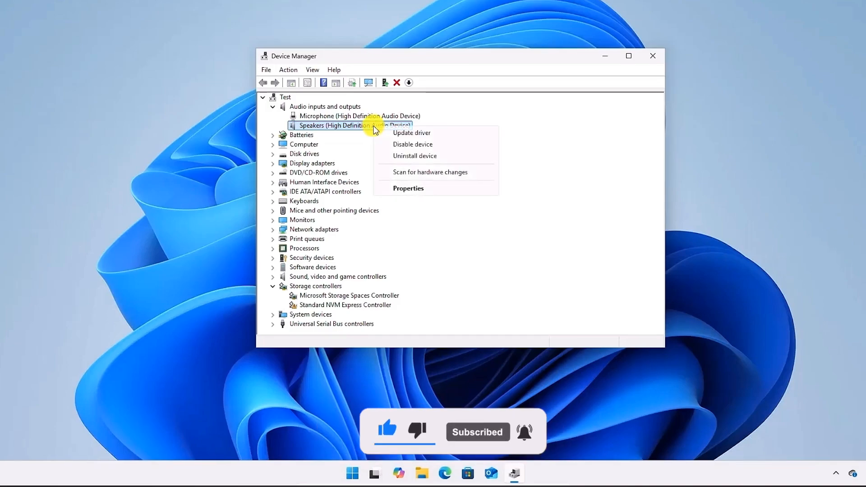
mouse_move(411, 133)
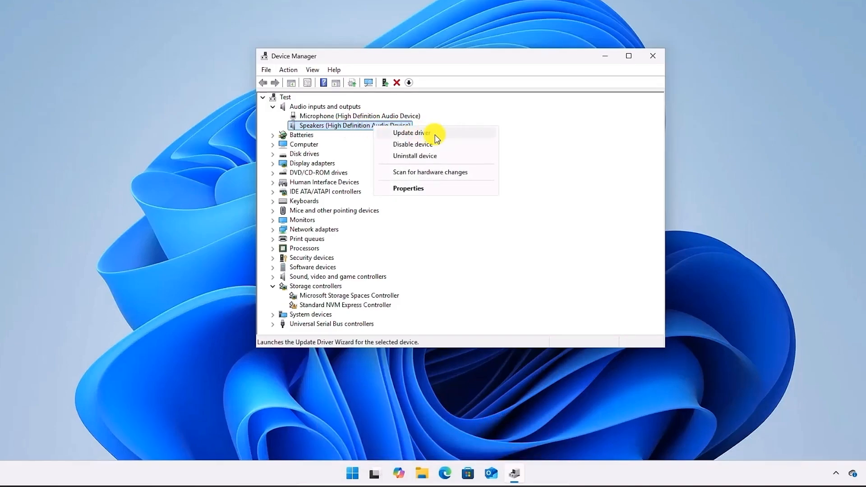
Run an automatic driver search for the Speakers, then close the wizard.
left_click(409, 132)
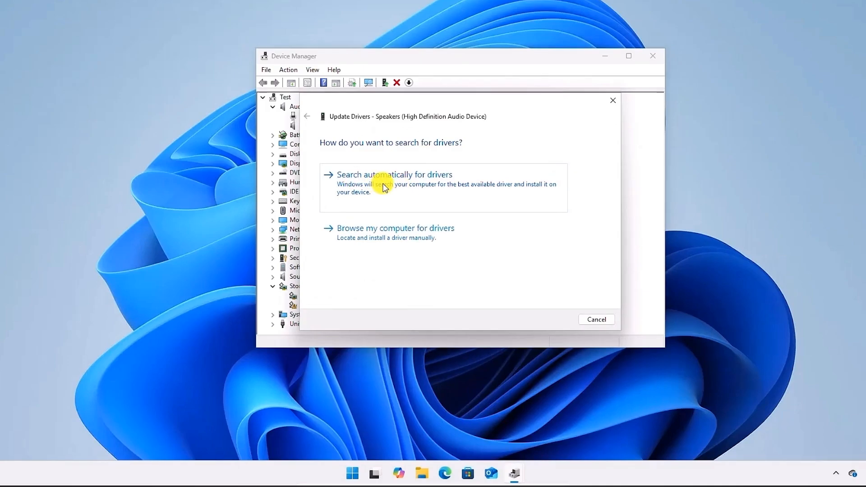
left_click(393, 174)
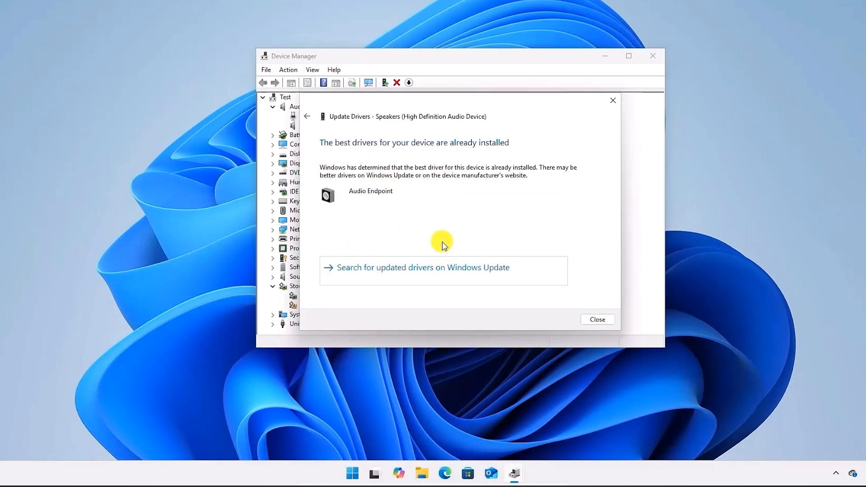
mouse_move(472, 210)
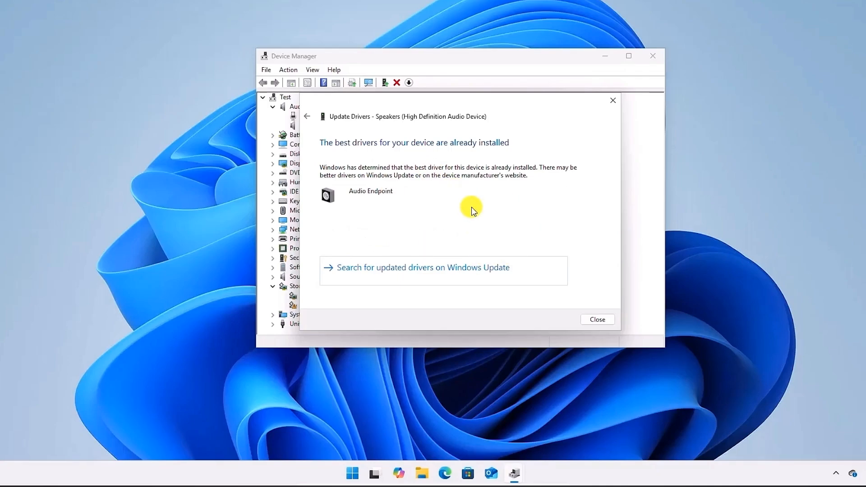
left_click(596, 319)
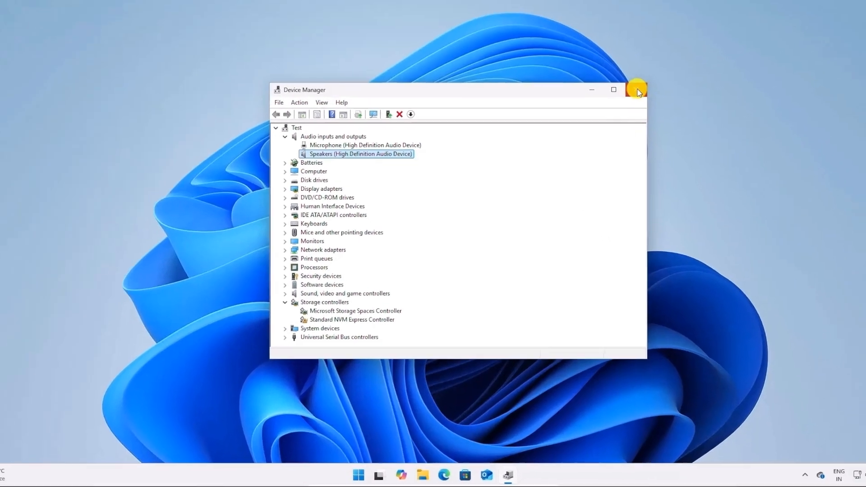
Close the Device Manager window to return to the empty desktop.
left_click(374, 475)
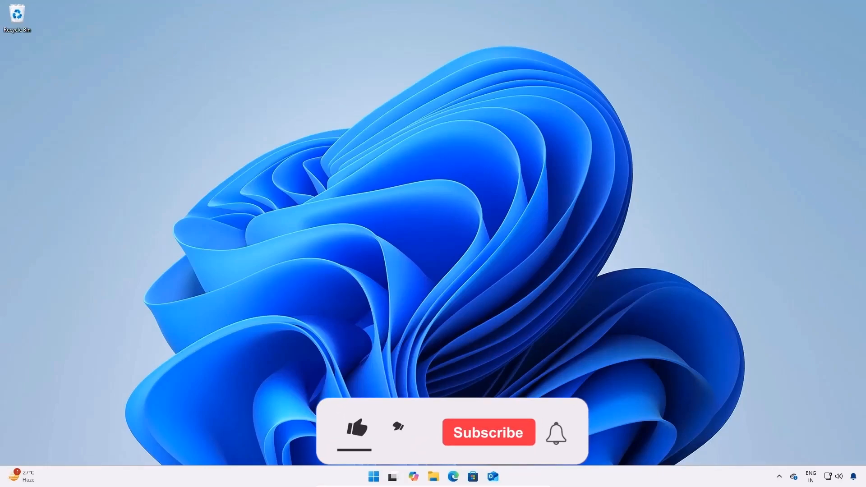
left_click(355, 430)
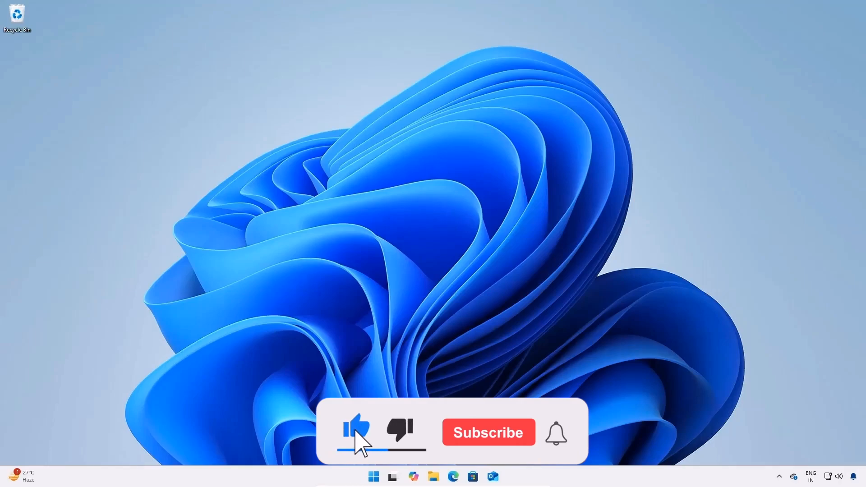
left_click(487, 432)
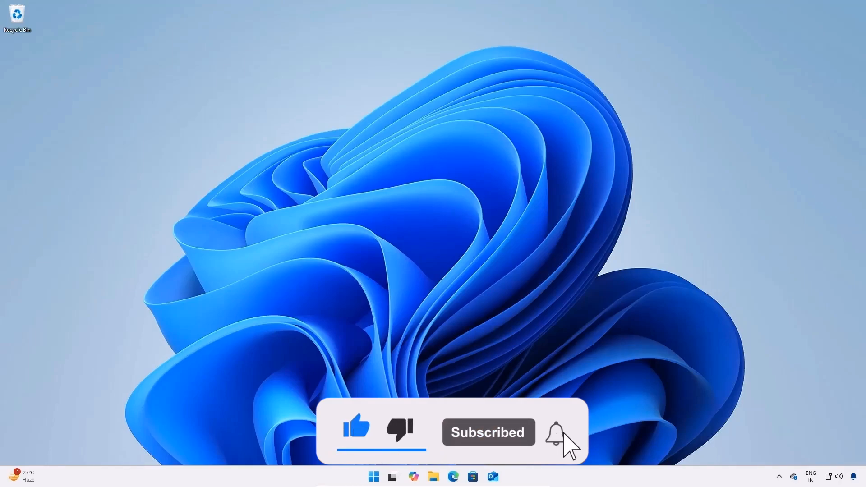
mouse_move(367, 109)
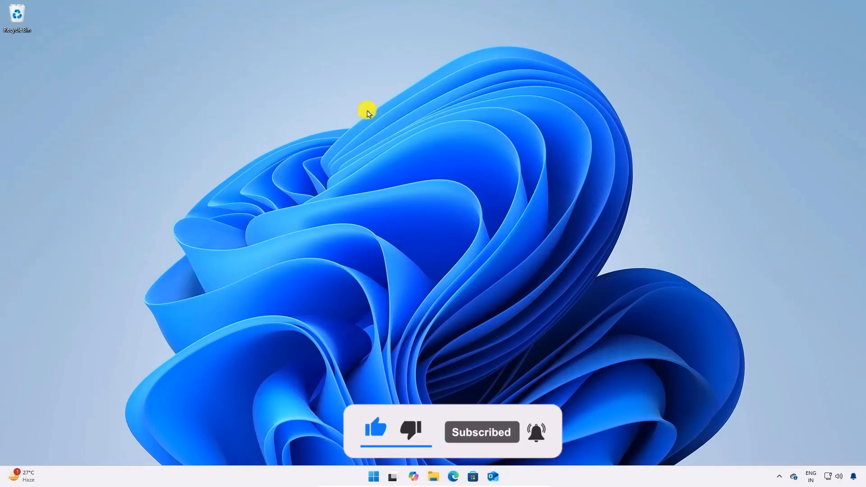